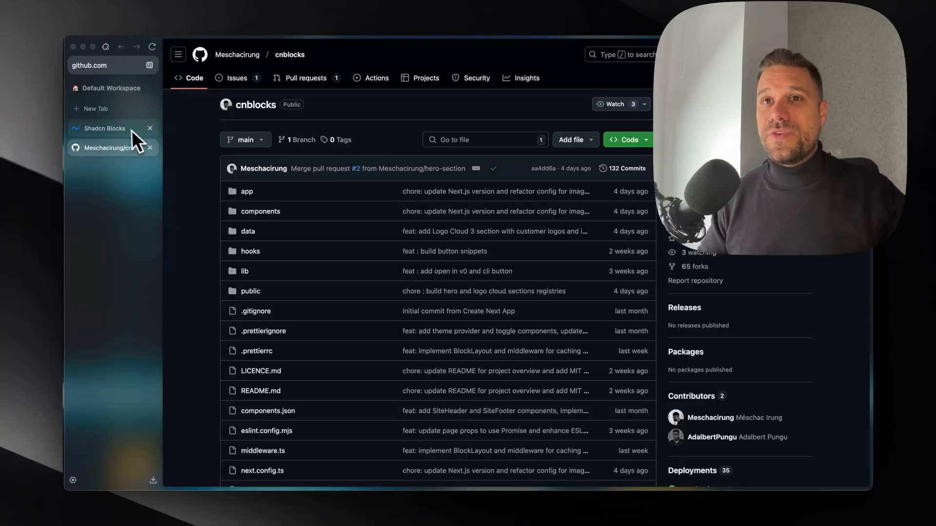
- Switch to the Shadcn/UI Marketing Blocks tab and scroll through the nsui.irung.me demo home page
{"action": "left_click", "coordinate": [104, 128]}
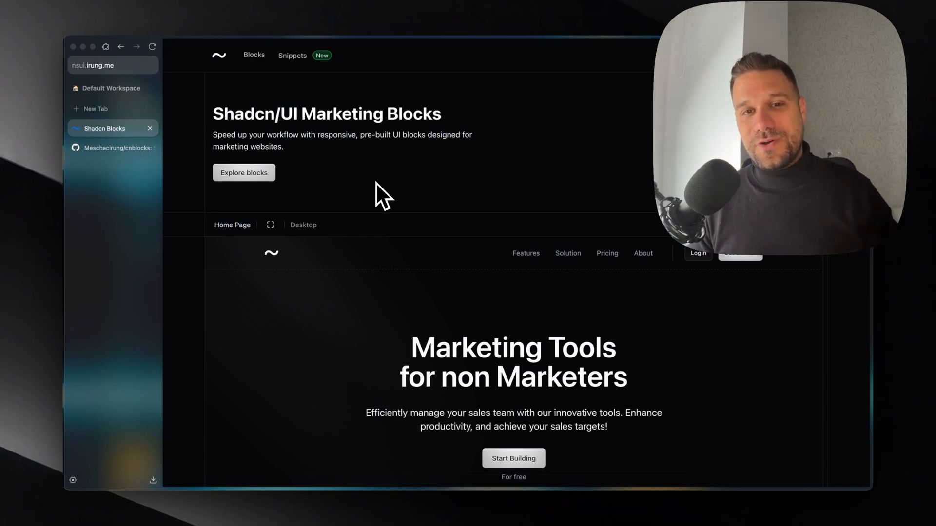
{"action": "scroll", "scroll_direction": "down", "scroll_amount": 3}
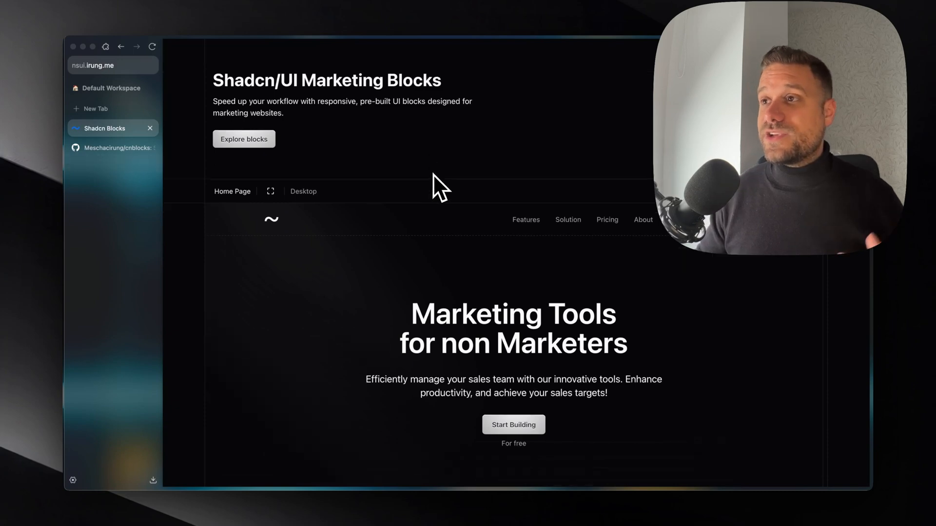
{"action": "scroll", "scroll_direction": "down", "scroll_amount": 3}
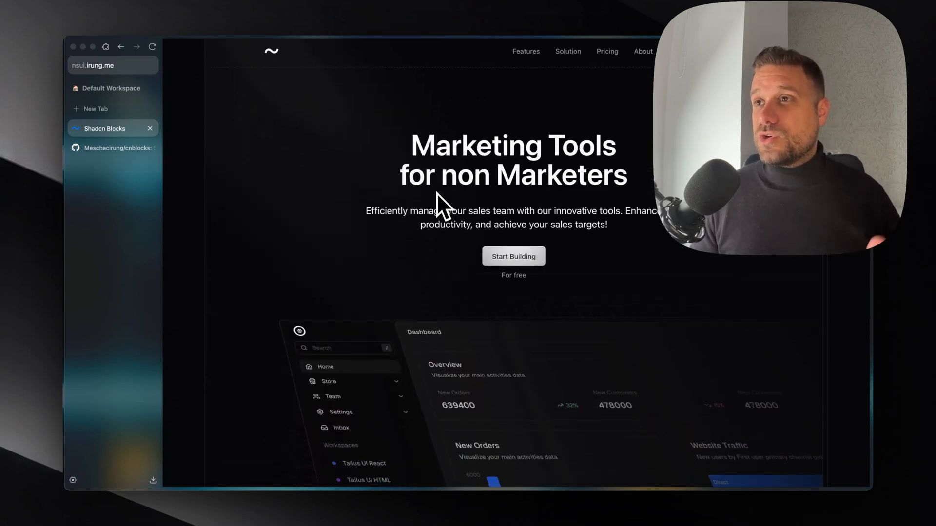
{"action": "scroll", "scroll_direction": "down", "scroll_amount": 3}
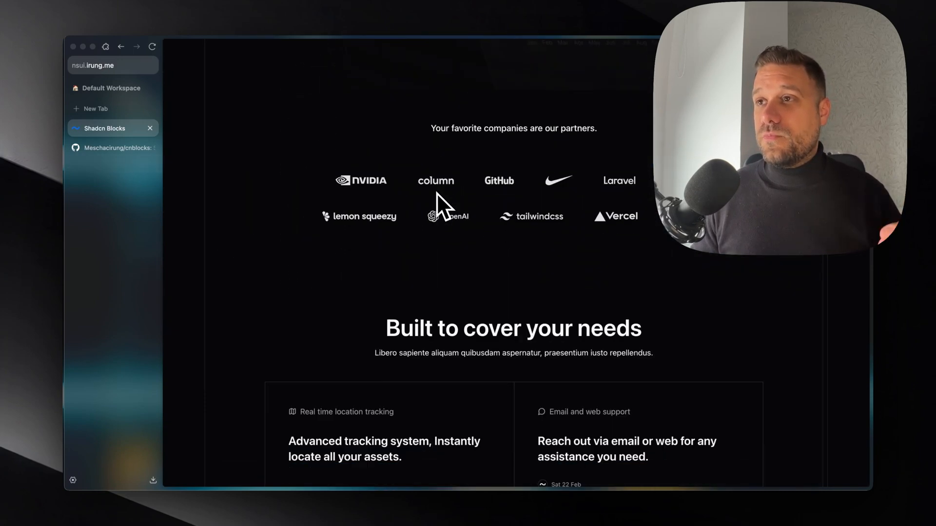
{"action": "scroll", "scroll_direction": "down", "scroll_amount": 3}
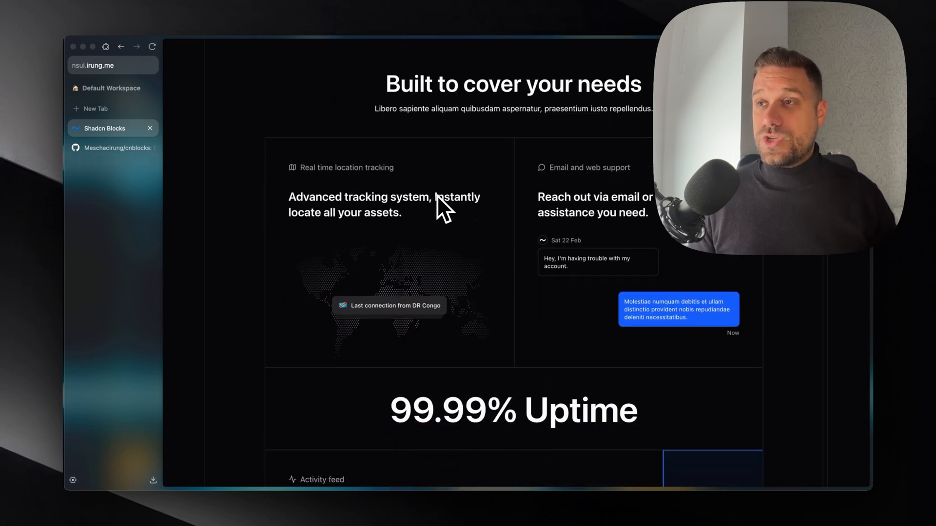
{"action": "scroll", "scroll_direction": "down", "scroll_amount": 3}
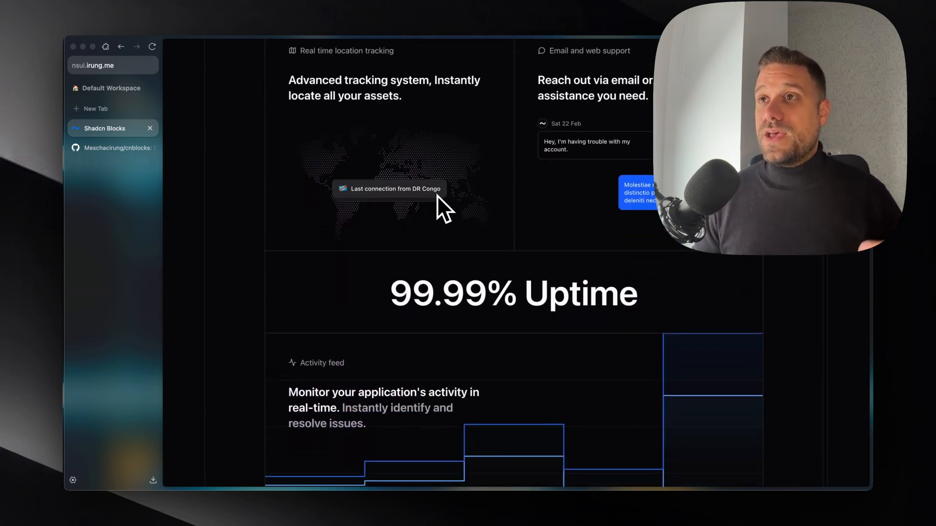
{"action": "scroll", "scroll_direction": "down", "scroll_amount": 3}
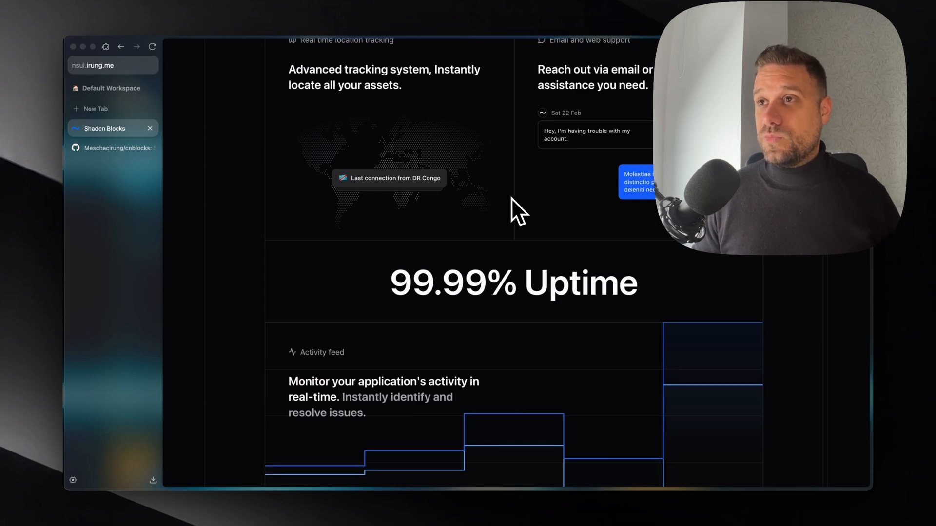
{"action": "scroll", "scroll_direction": "down", "scroll_amount": 3}
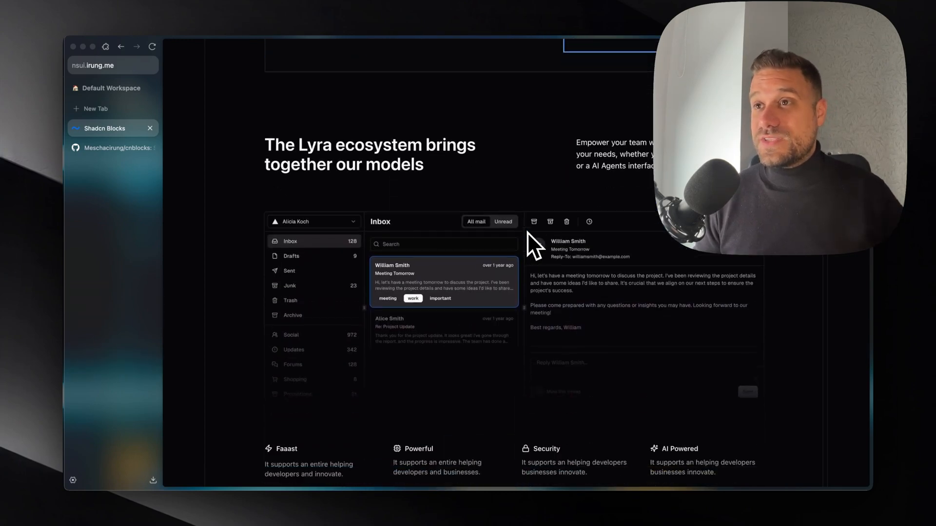
{"action": "scroll", "scroll_direction": "down", "scroll_amount": 3}
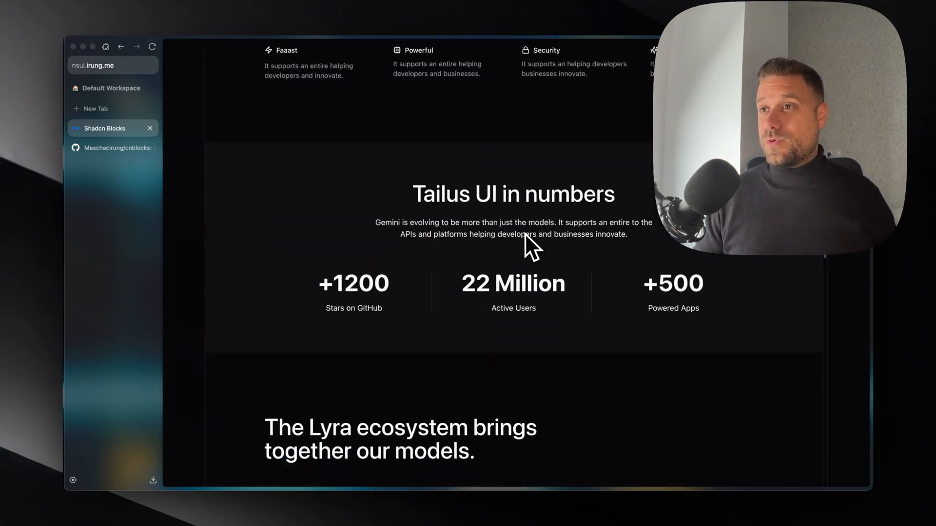
{"action": "scroll", "scroll_direction": "down", "scroll_amount": 3}
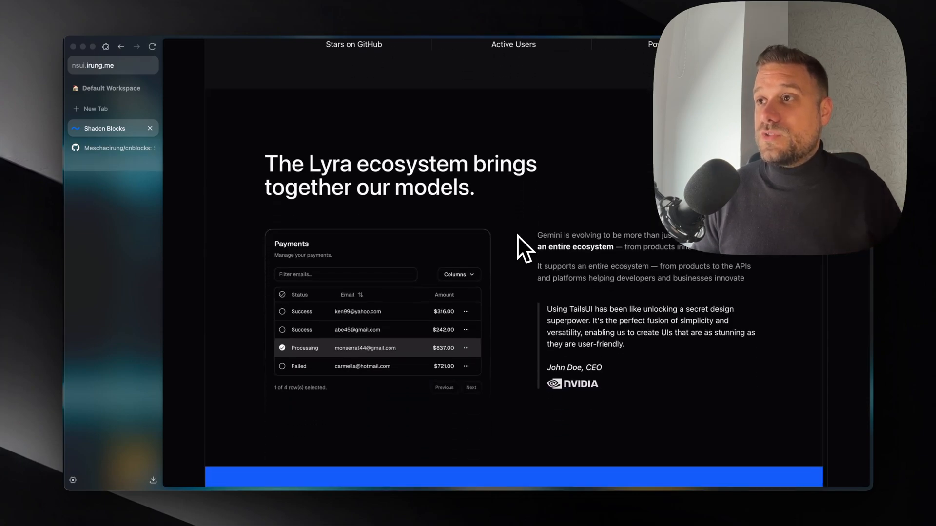
{"action": "scroll", "scroll_direction": "down", "scroll_amount": 3}
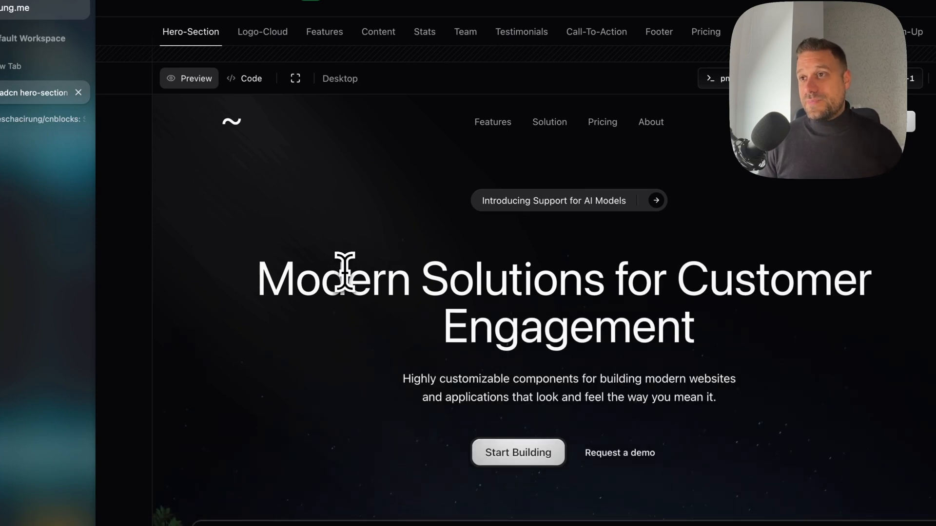
{"action": "mouse_move", "coordinate": [520, 310]}
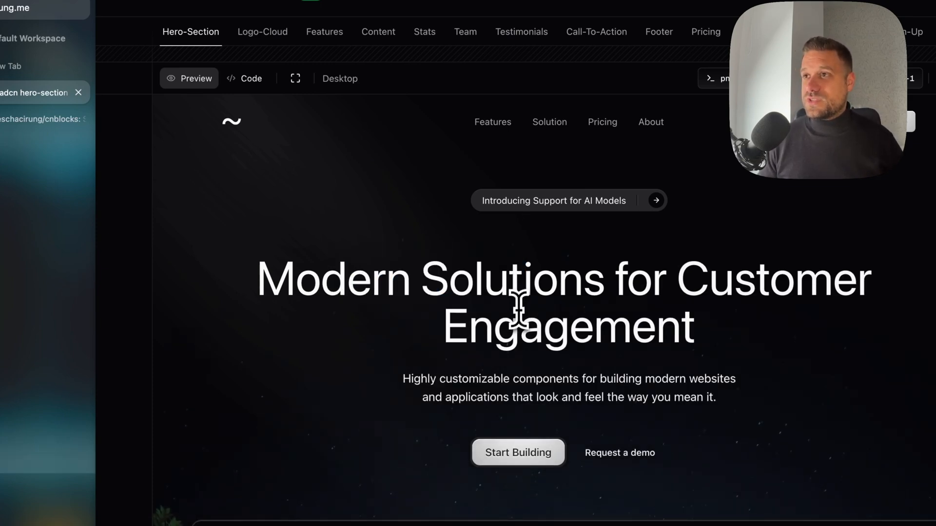
{"action": "mouse_move", "coordinate": [388, 205]}
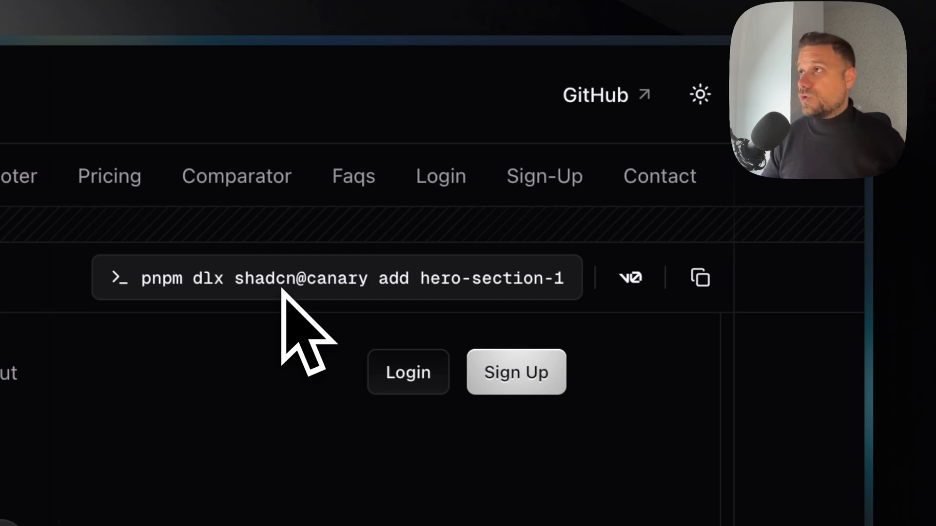
{"action": "mouse_move", "coordinate": [630, 278]}
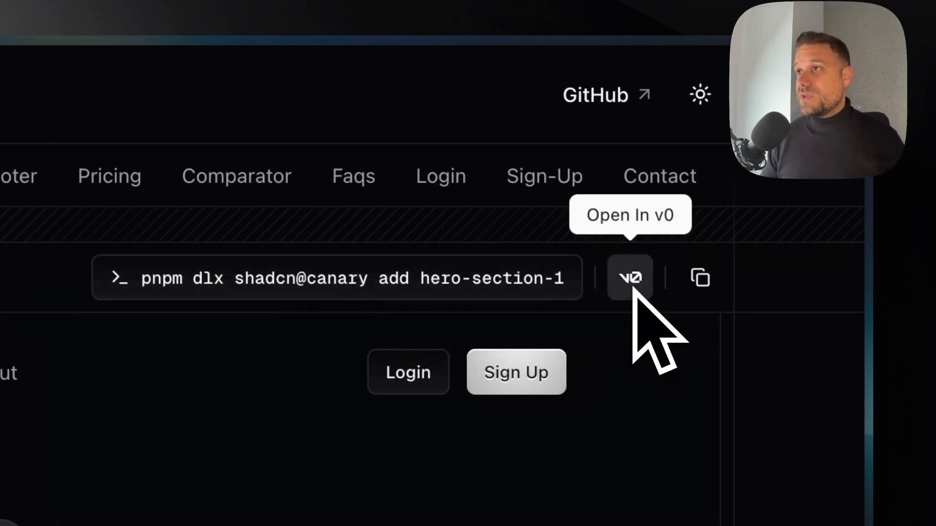
- Show the Hero-Section page with the hero-section-1 pnpm dlx shadcn@canary install command
{"action": "left_click", "coordinate": [628, 278]}
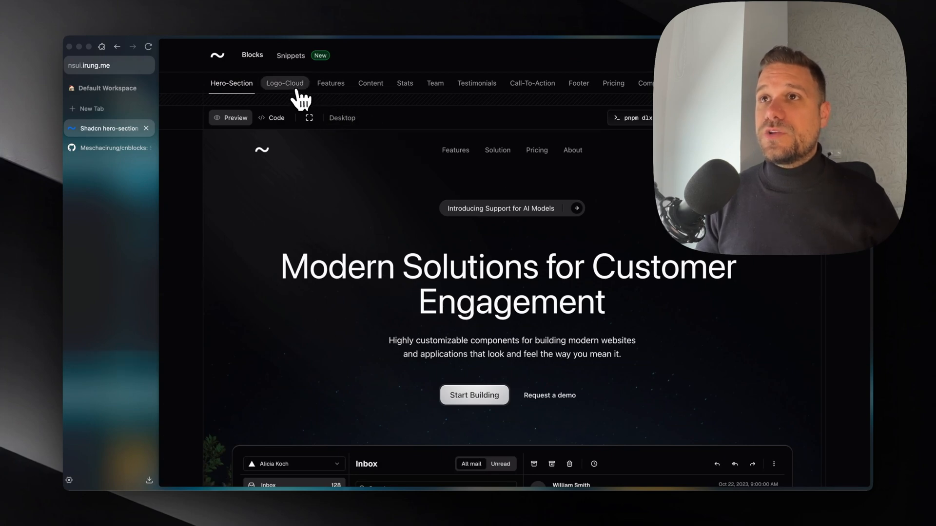
- Browse the Logo-Cloud and Features block categories
{"action": "left_click", "coordinate": [283, 83]}
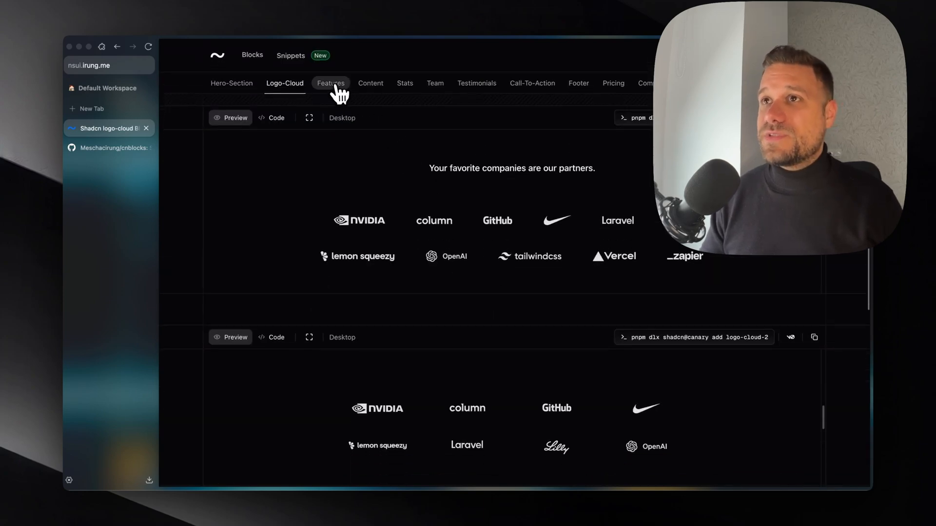
{"action": "left_click", "coordinate": [330, 82]}
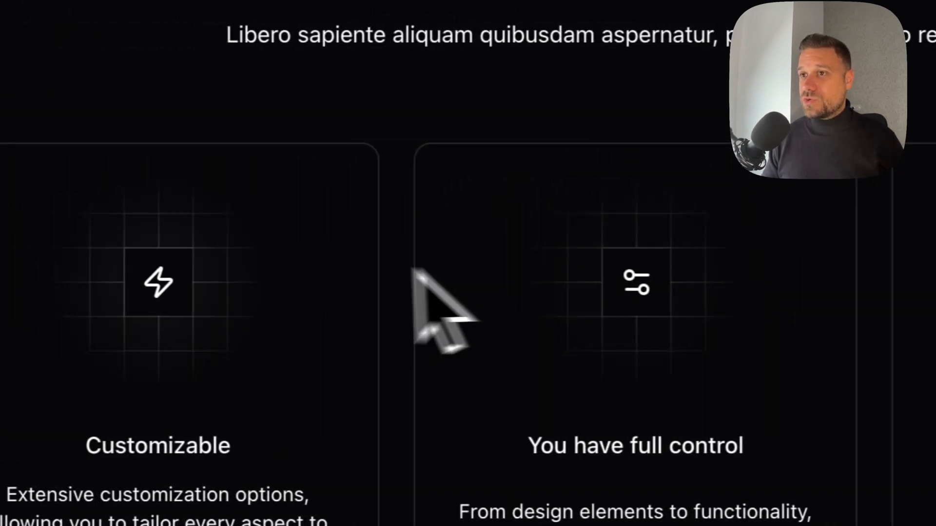
{"action": "scroll", "scroll_direction": "down", "scroll_amount": 3}
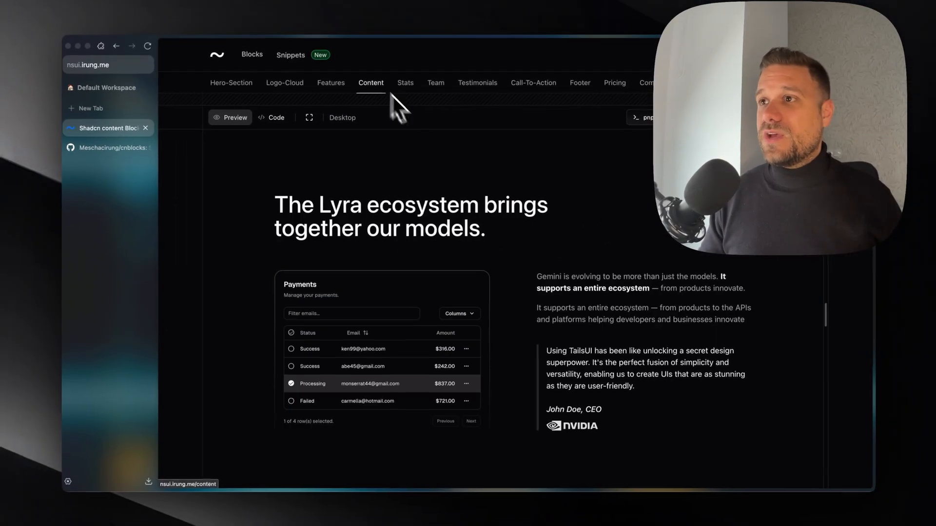
{"action": "mouse_move", "coordinate": [526, 214]}
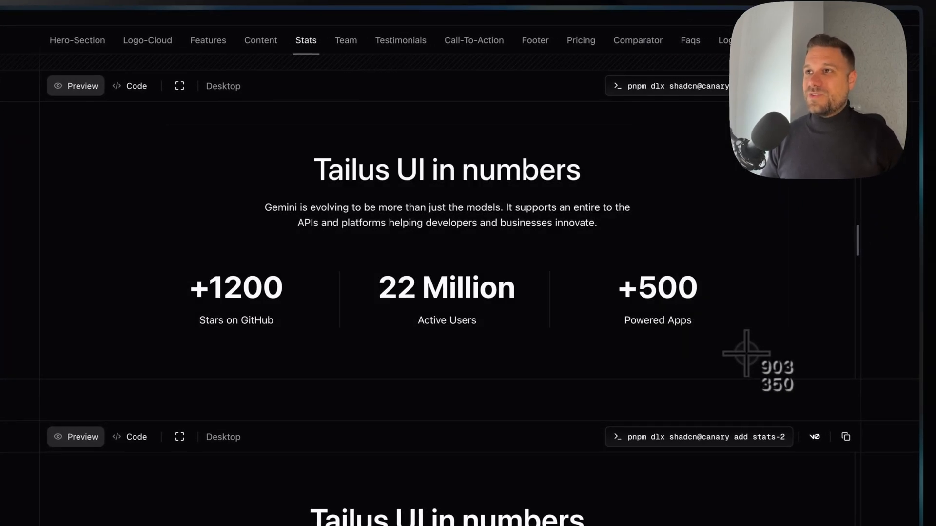
- Browse the Team, Call-To-Action, Footer and Pricing block categories
{"action": "left_click", "coordinate": [416, 86]}
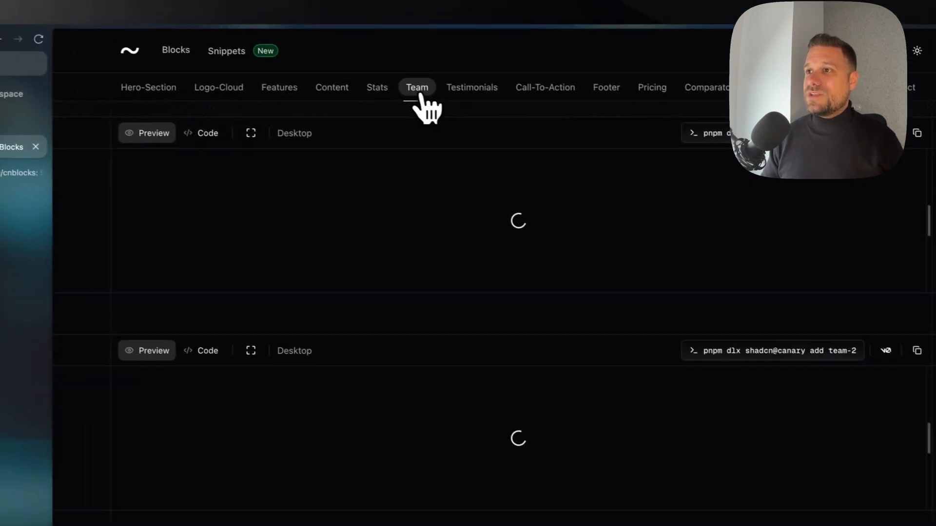
{"action": "left_click", "coordinate": [416, 87]}
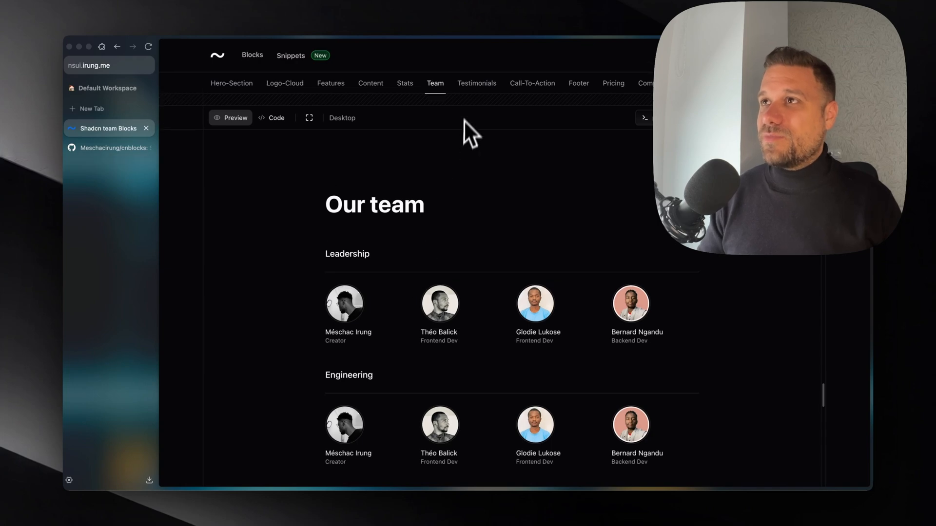
{"action": "left_click", "coordinate": [533, 83]}
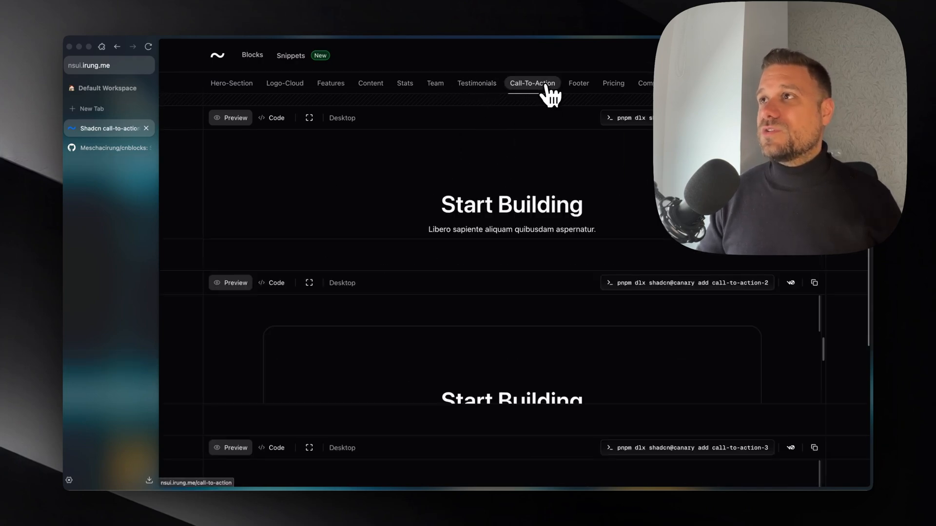
{"action": "left_click", "coordinate": [577, 83]}
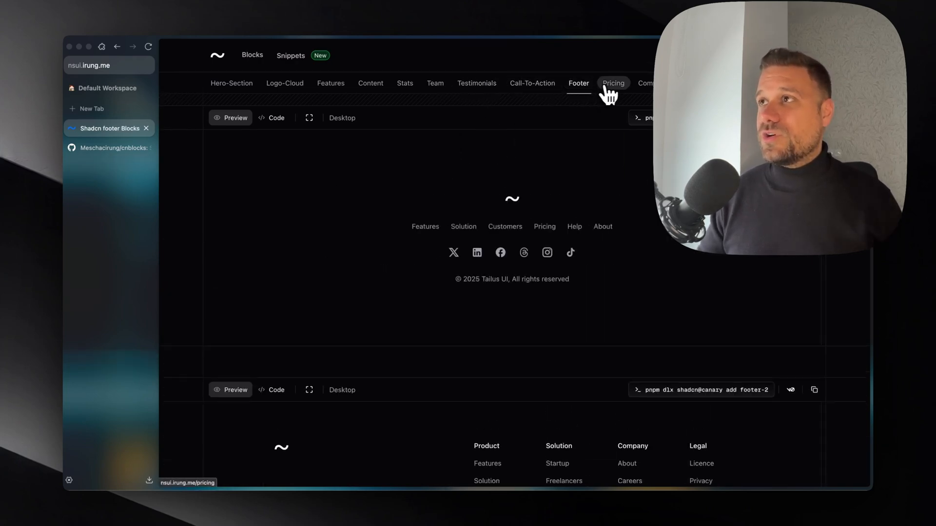
{"action": "left_click", "coordinate": [614, 82]}
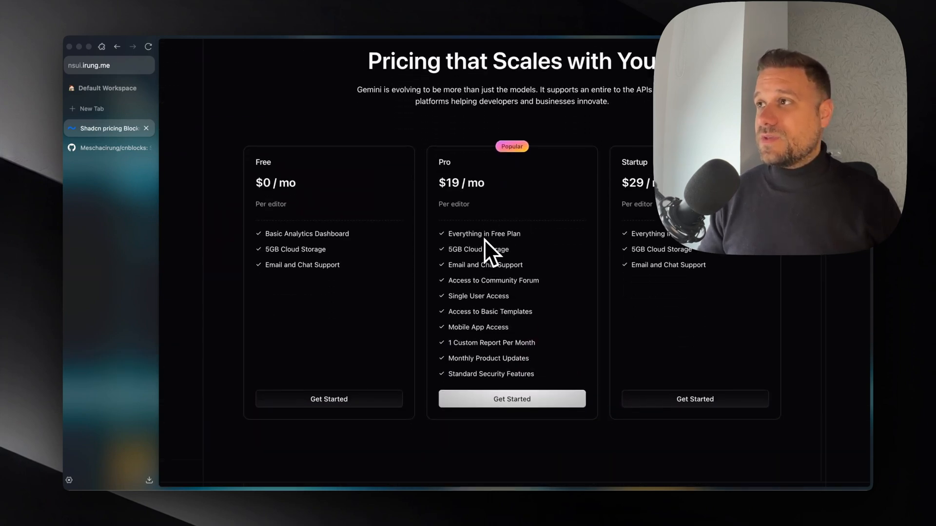
{"action": "mouse_move", "coordinate": [520, 286]}
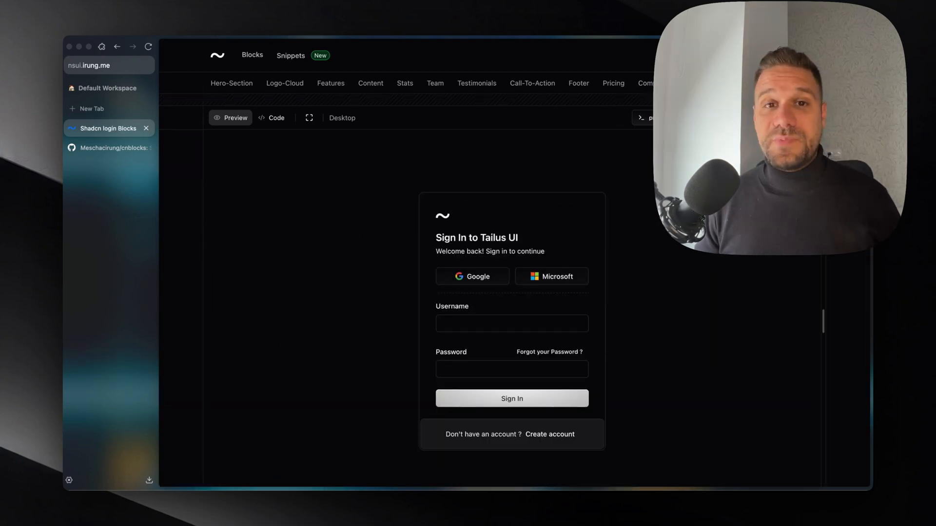
{"action": "mouse_move", "coordinate": [367, 129]}
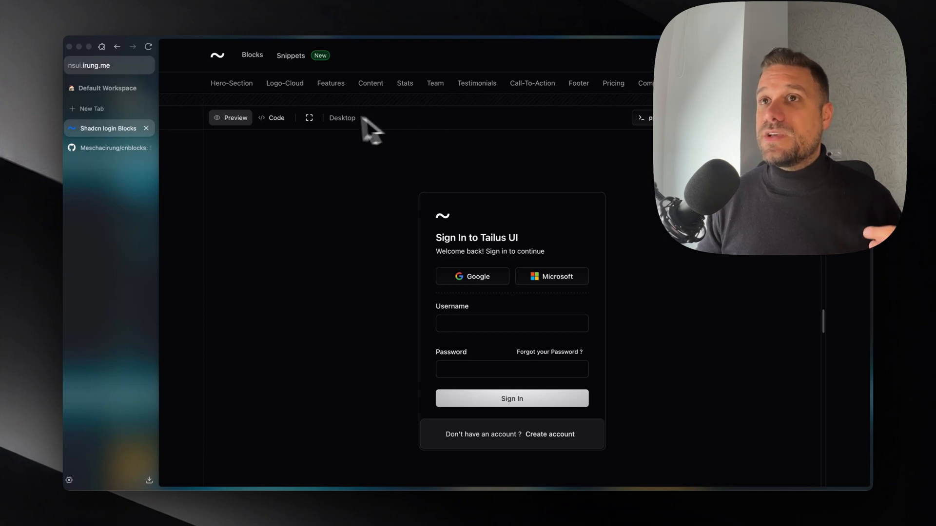
- Return to the Hero-Section blocks to get the hero-section-1 install command
{"action": "left_click", "coordinate": [232, 83]}
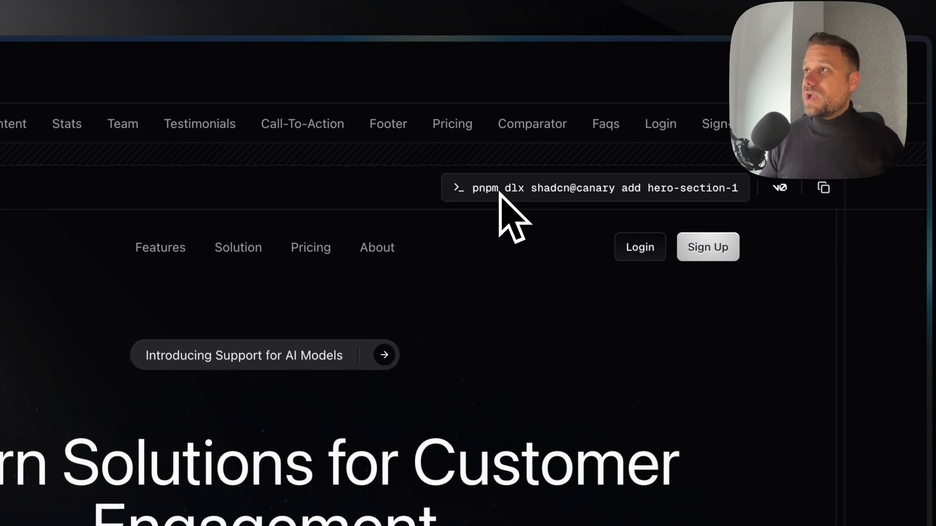
{"action": "mouse_move", "coordinate": [475, 225]}
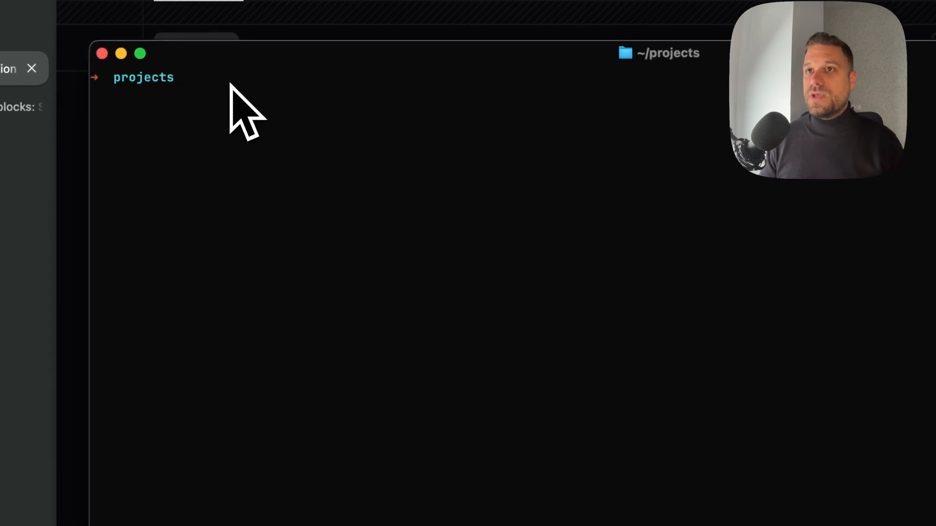
- Run shadcn add for hero-section-1.json, scaffolding a Next.js project named hero with Stone base colour
{"action": "type", "text": "pnpm dlx shadcn@canary add https://nsui.irung.me/r/hero-section-1.json"}
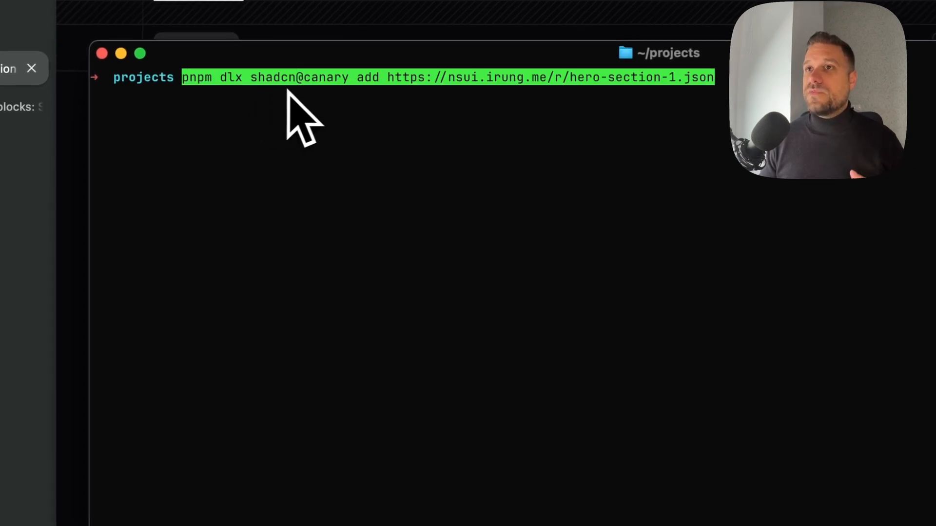
{"action": "mouse_move", "coordinate": [591, 119]}
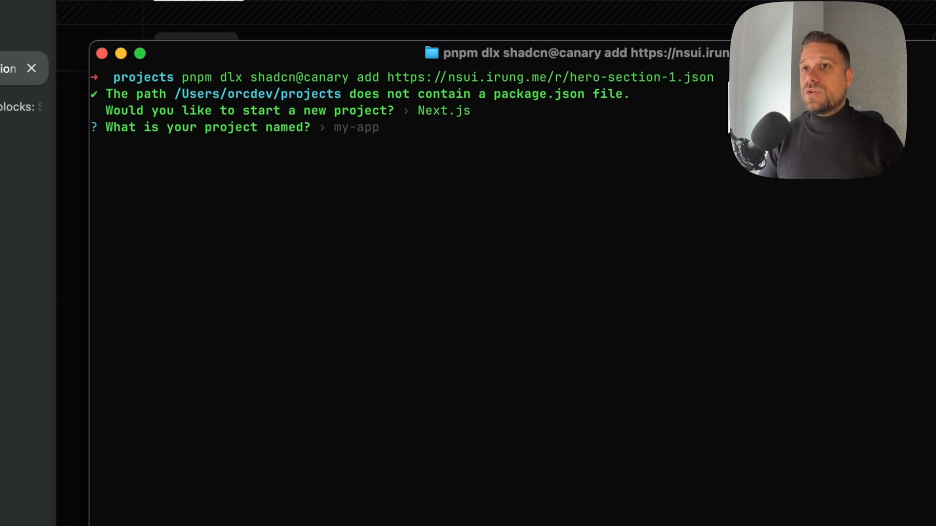
{"action": "type", "text": "hero"}
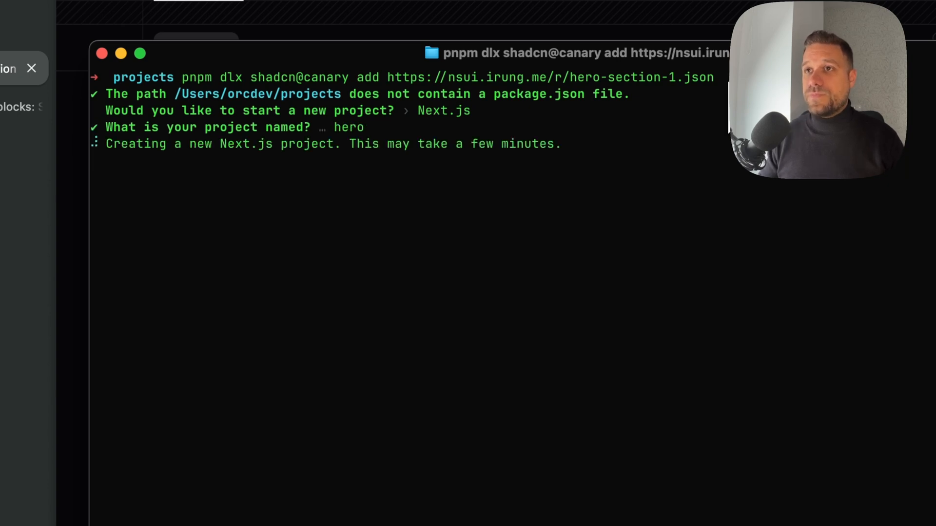
{"action": "mouse_move", "coordinate": [442, 180]}
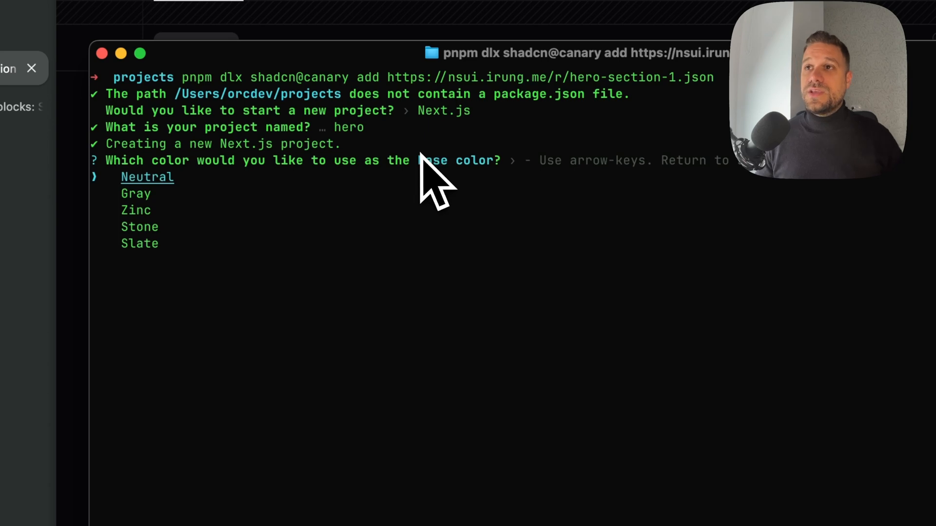
{"action": "key", "text": "Down"}
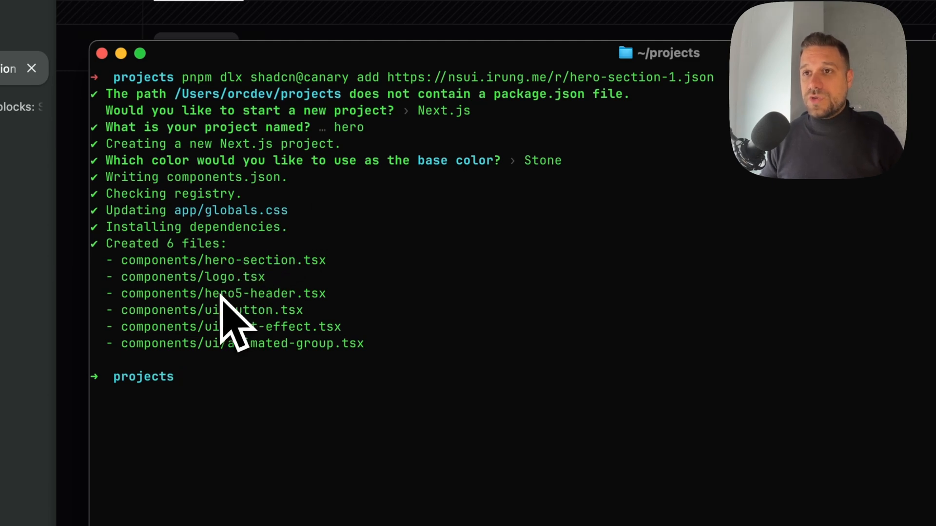
{"action": "mouse_move", "coordinate": [259, 334]}
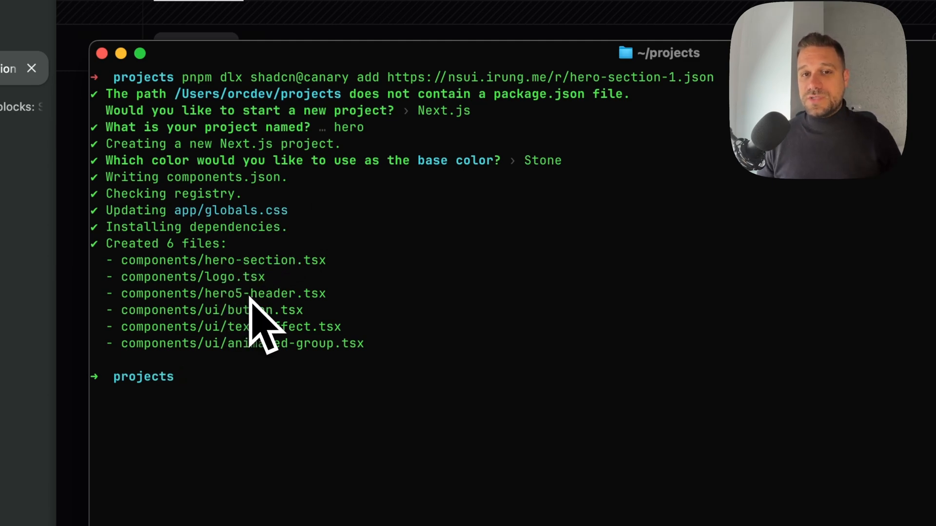
{"action": "type", "text": "c"}
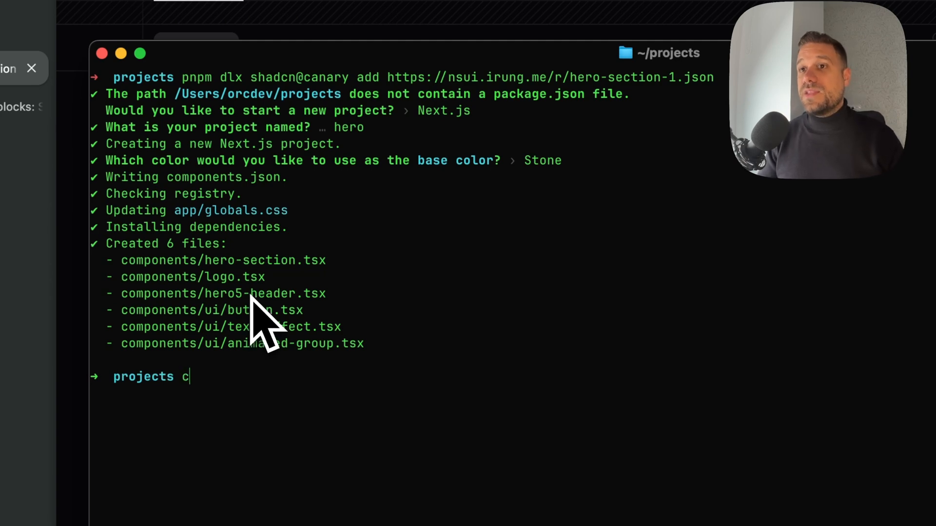
- Move into the hero directory and open the project in the code editor with code
{"action": "type", "text": "d hero"}
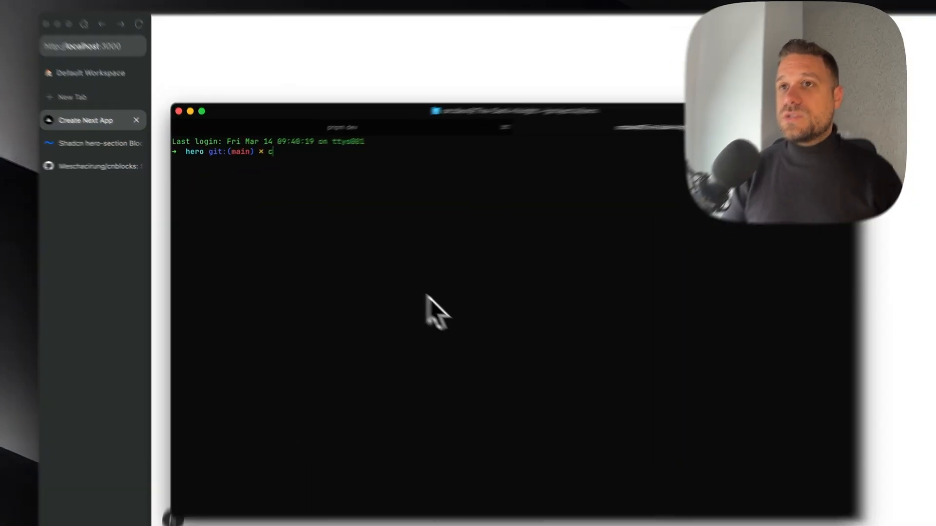
{"action": "type", "text": "ode ."}
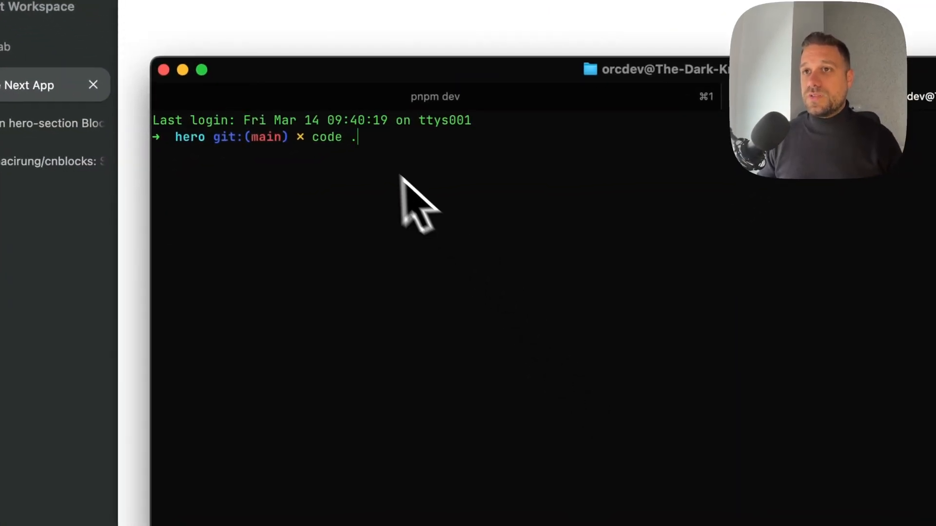
{"action": "mouse_move", "coordinate": [377, 179]}
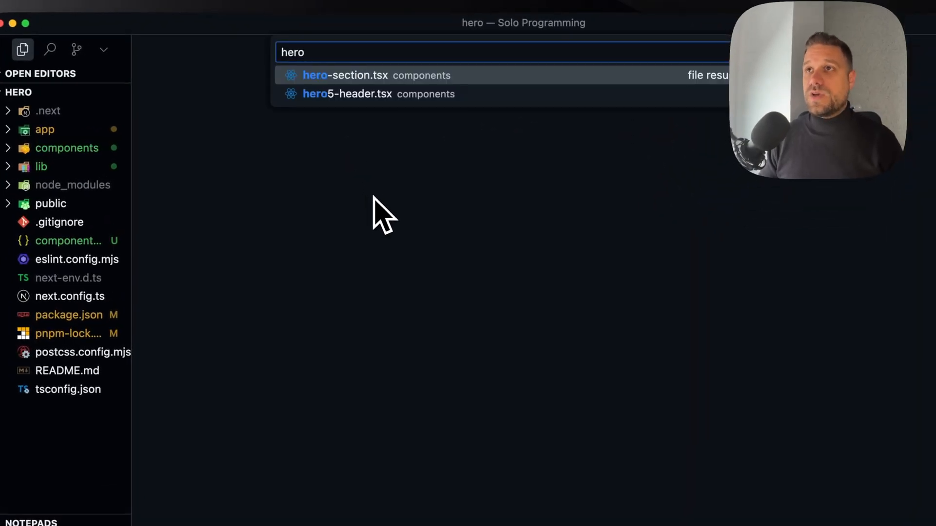
- Rewrite hero-section.tsx's TextEffect and AnimatedGroup imports to '@/components/ui/…' paths
{"action": "left_click", "coordinate": [346, 75]}
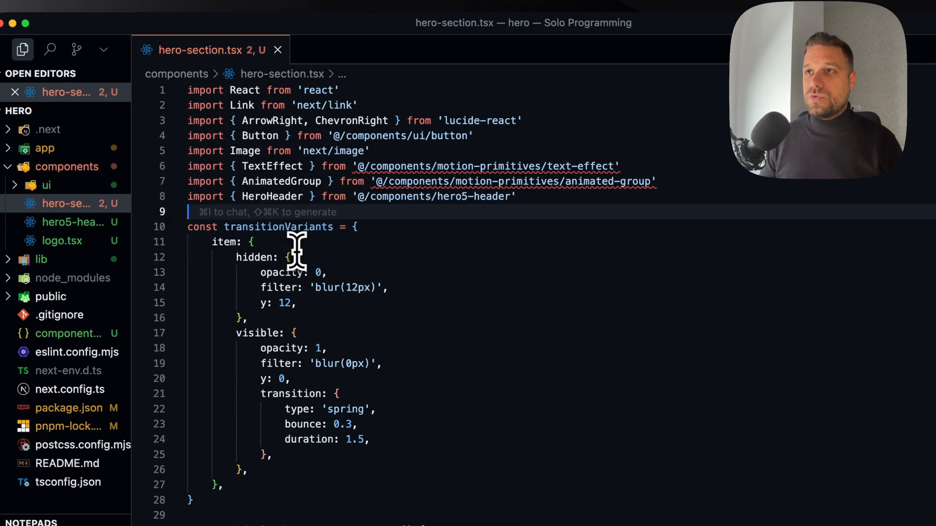
{"action": "mouse_move", "coordinate": [459, 166]}
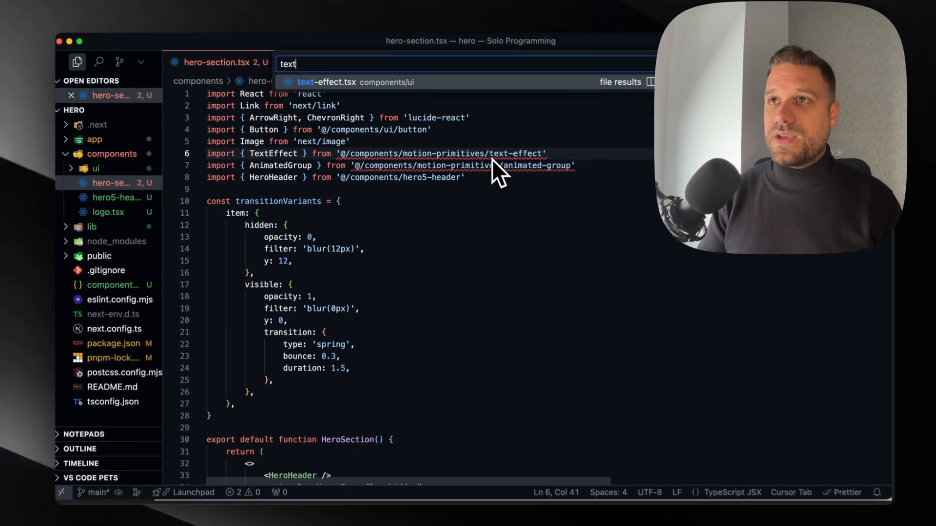
{"action": "left_click", "coordinate": [323, 81]}
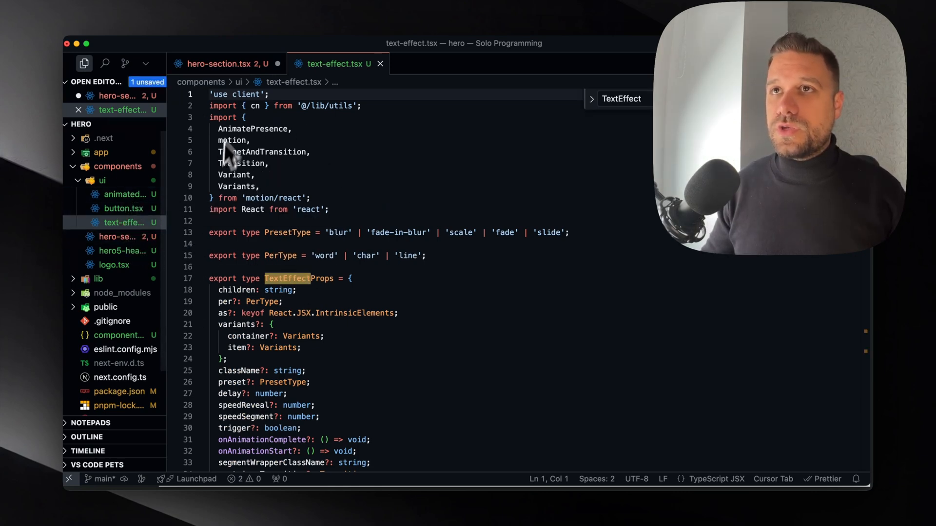
{"action": "left_click", "coordinate": [221, 63]}
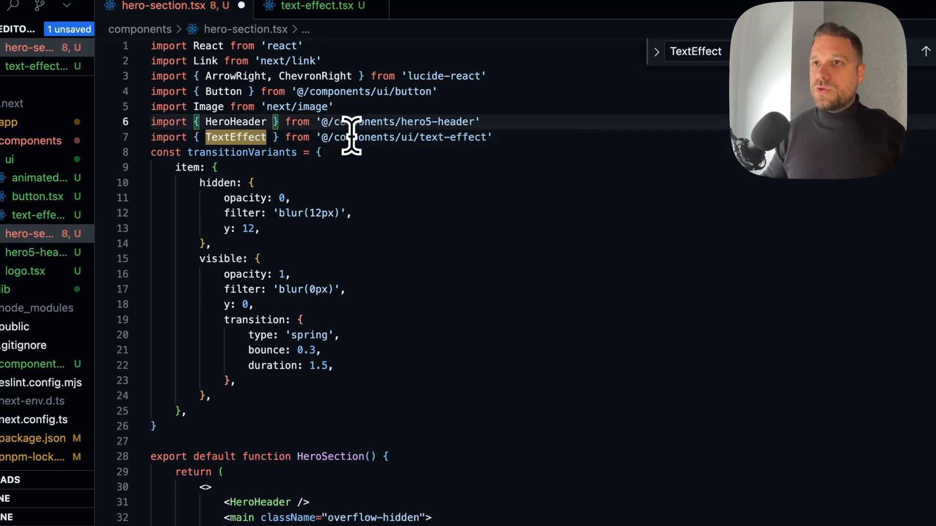
{"action": "type", "text": "import { AnimatedGroup } from '@/components/motion-primitives/animated-group'"}
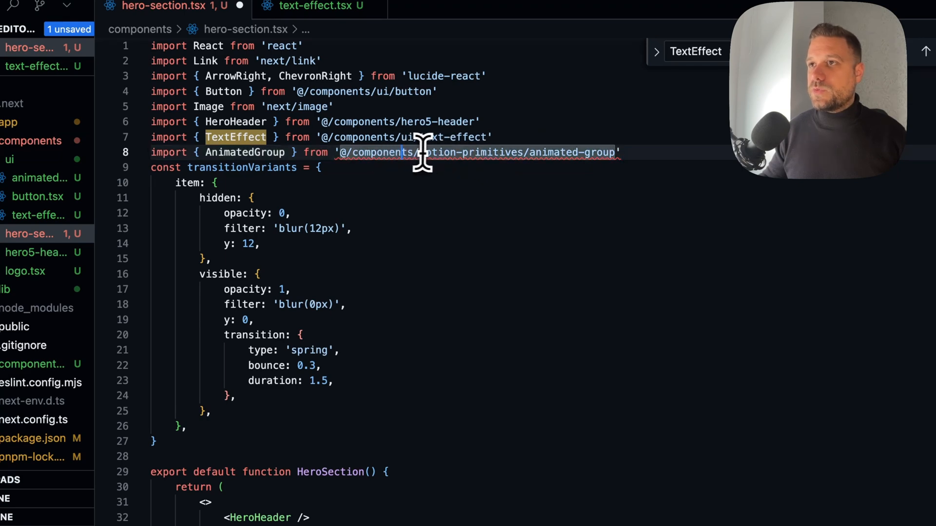
{"action": "left_click_drag", "start_coordinate": [422, 152], "coordinate": [526, 152]}
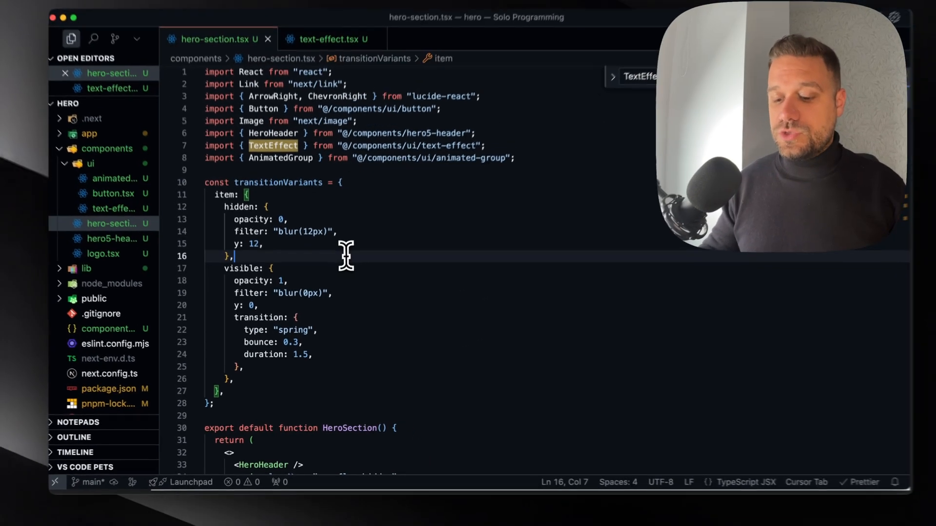
- Reduce app/page.tsx to importing and returning the HeroSection component
{"action": "left_click", "coordinate": [317, 64]}
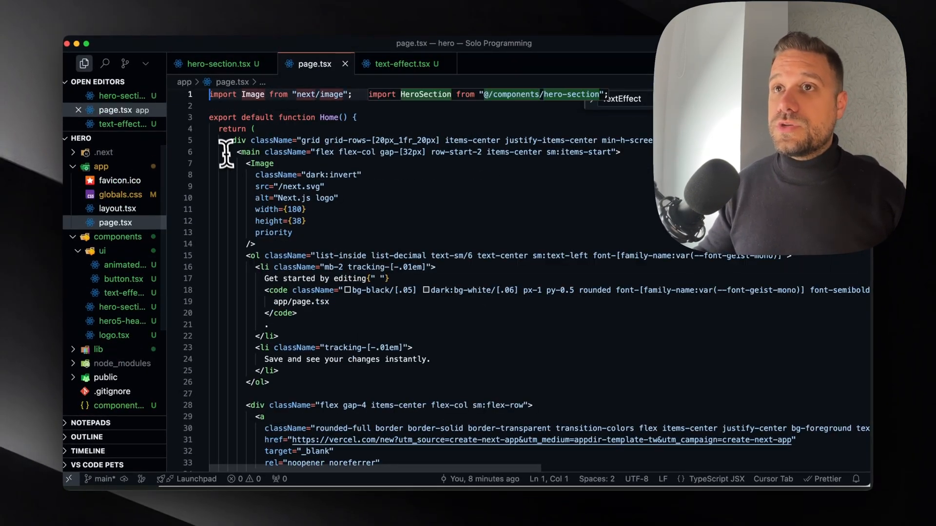
{"action": "scroll", "scroll_direction": "down", "scroll_amount": 3}
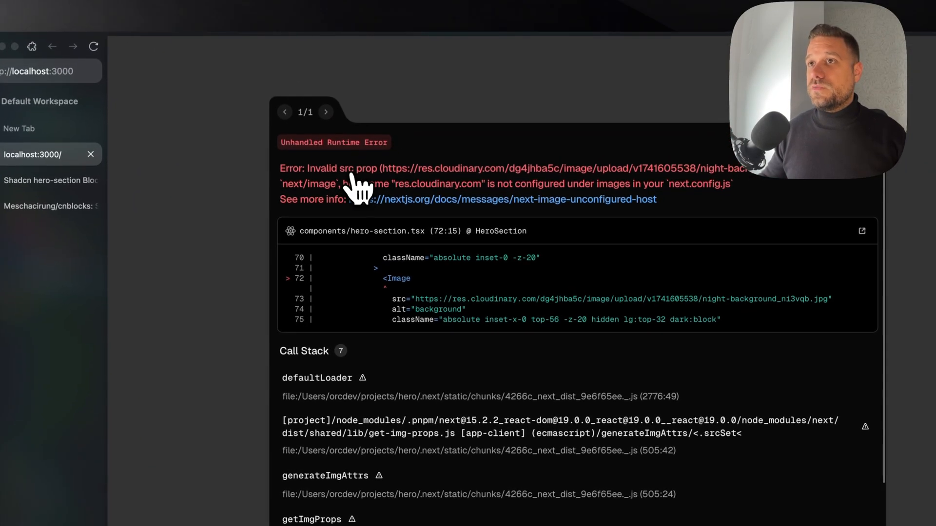
{"action": "mouse_move", "coordinate": [438, 179]}
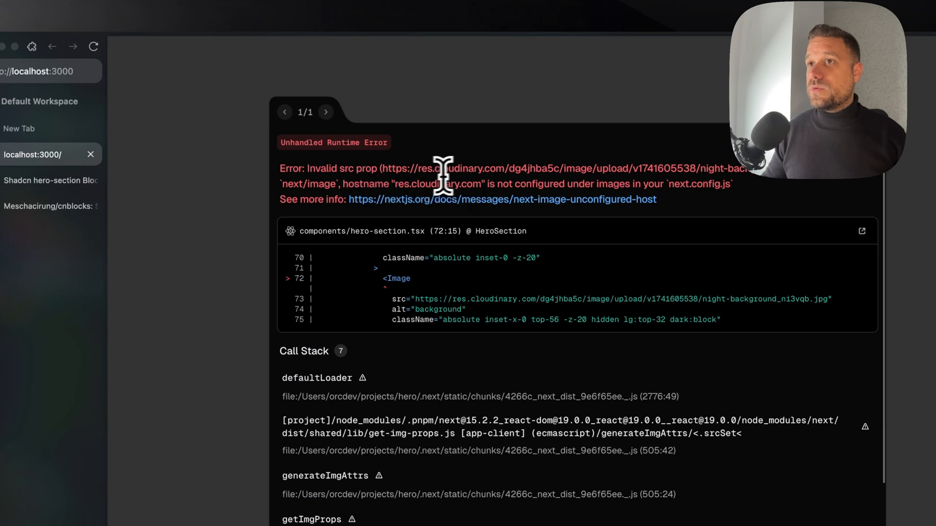
{"action": "mouse_move", "coordinate": [400, 184]}
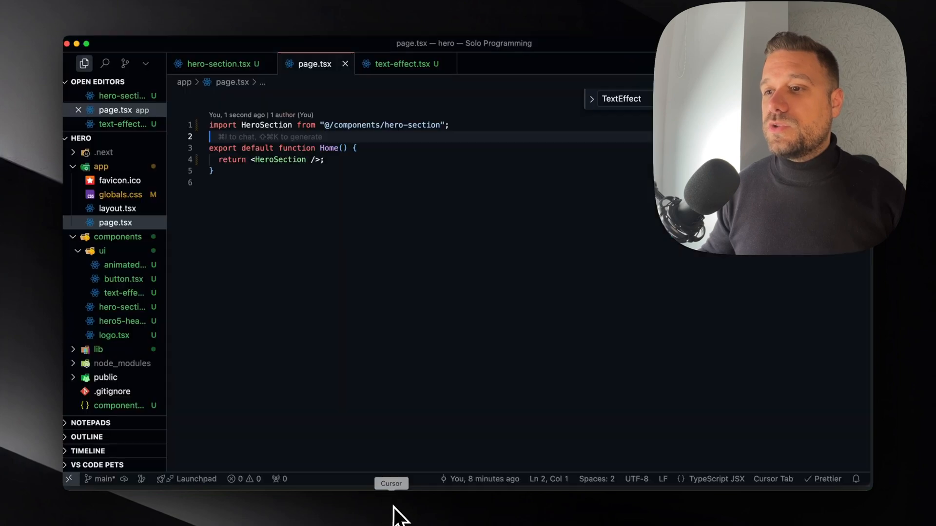
- Add images.remotePatterns with hostname res.cloudinary.com to next.config.ts
{"action": "type", "text": "next"}
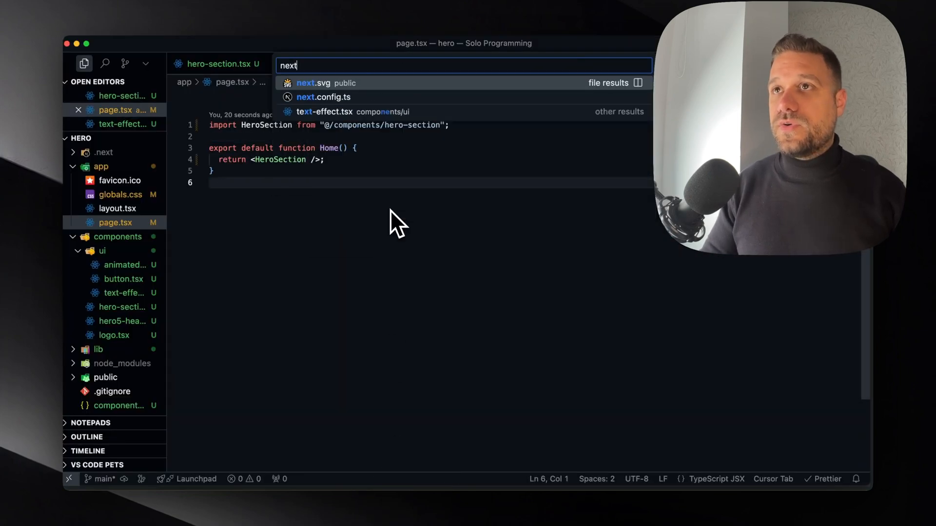
{"action": "left_click", "coordinate": [324, 97]}
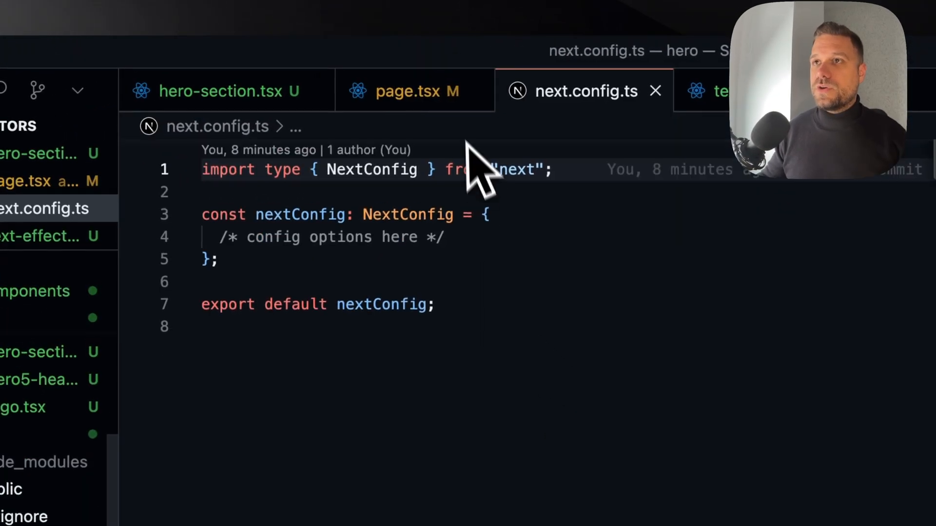
{"action": "type", "text": "images: {"}
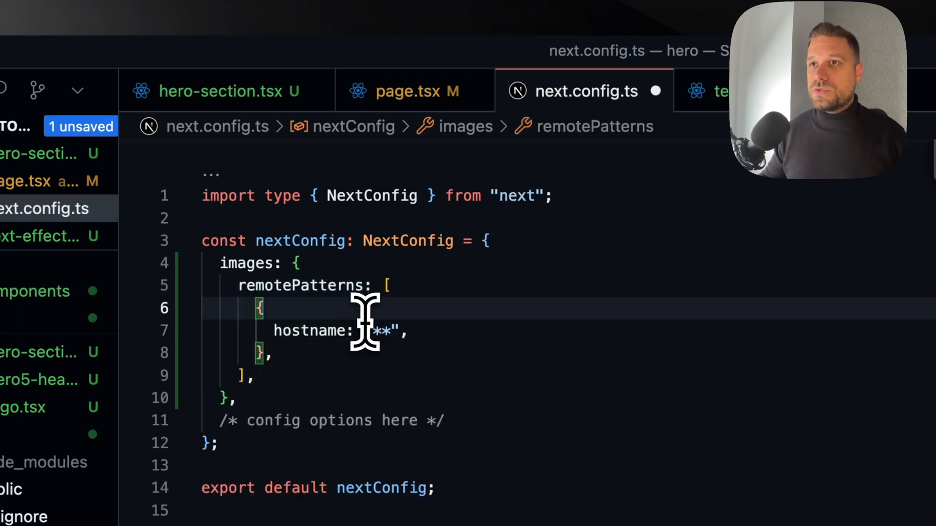
{"action": "type", "text": "res.cloudinary.com"}
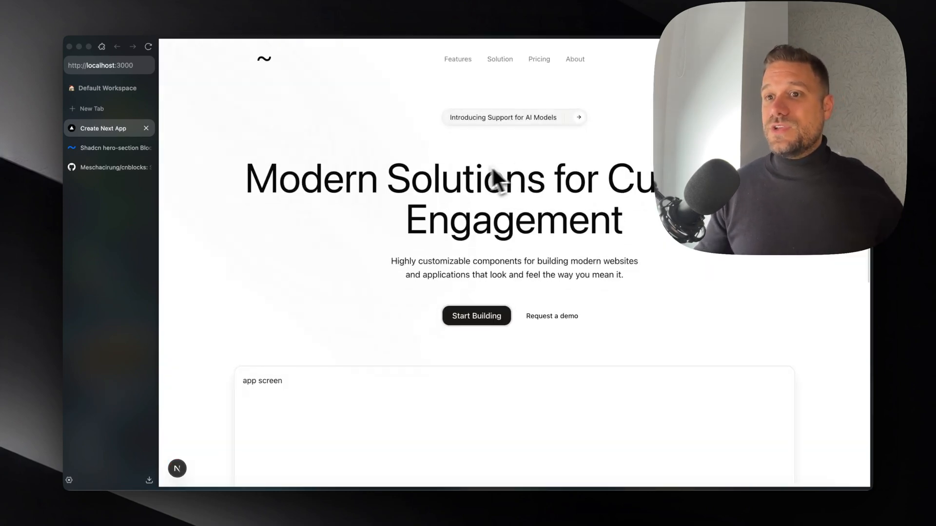
{"action": "mouse_move", "coordinate": [472, 183]}
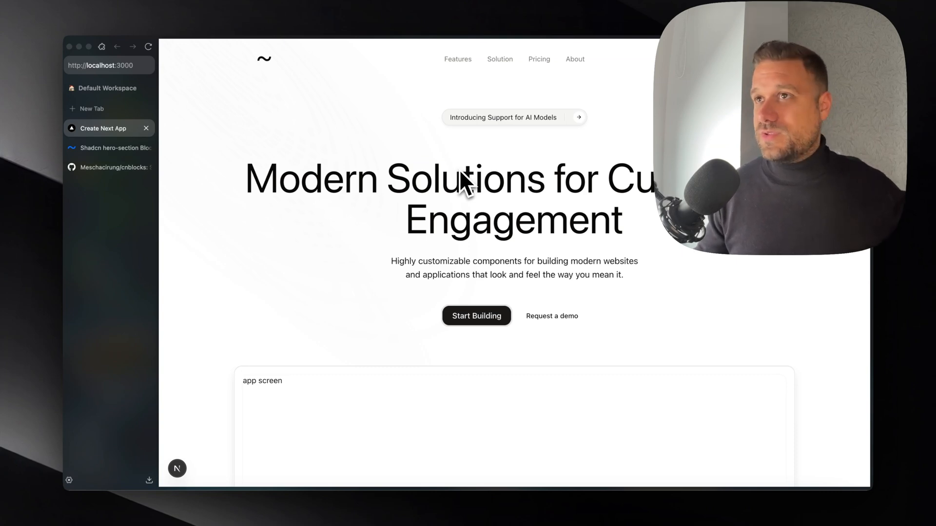
{"action": "scroll", "scroll_direction": "down", "scroll_amount": 3}
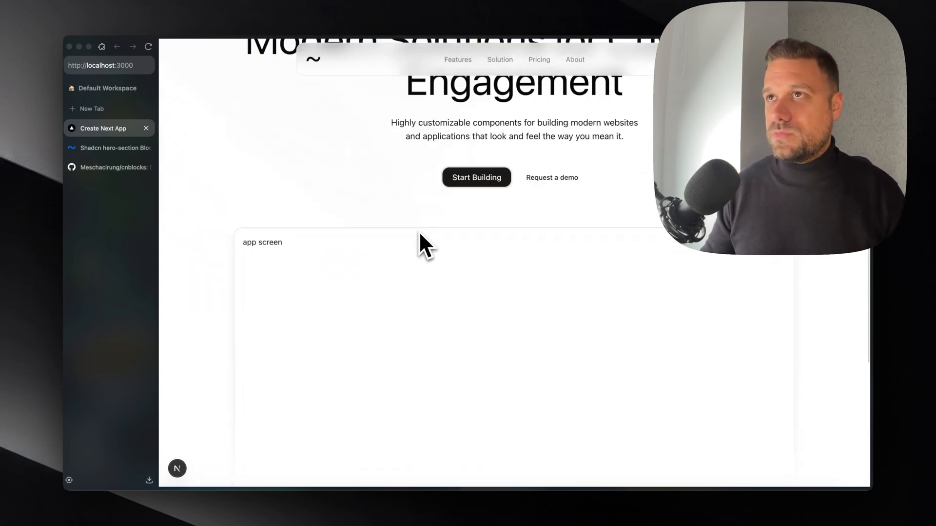
{"action": "scroll", "scroll_direction": "down", "scroll_amount": 3}
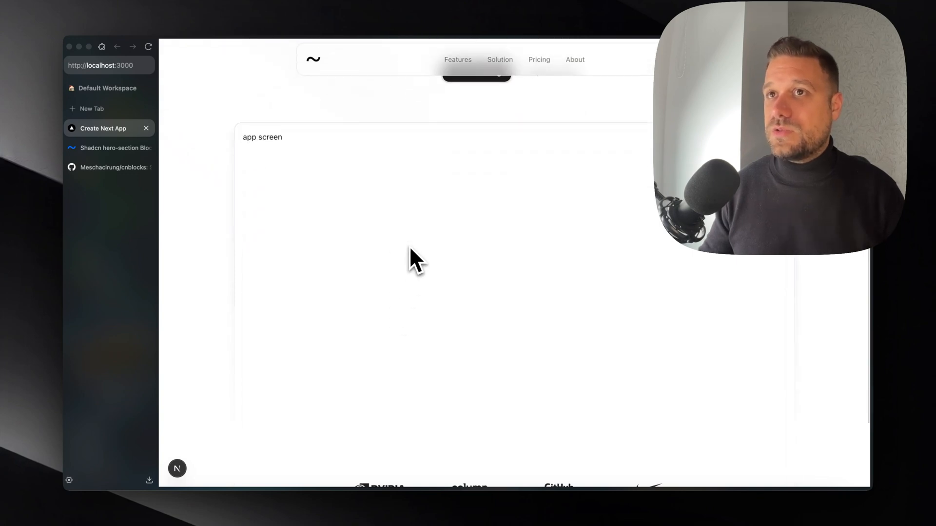
{"action": "scroll", "scroll_direction": "down", "scroll_amount": 3}
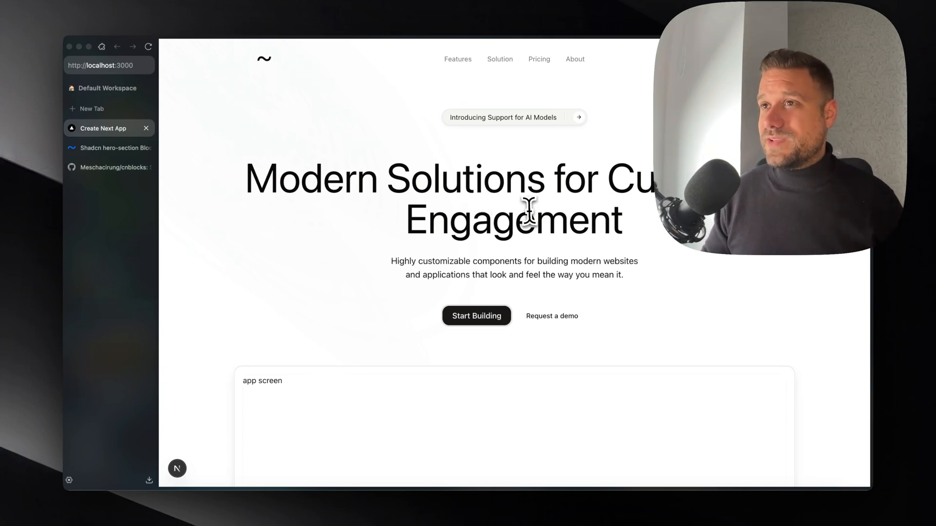
- Revisit the Logo-Cloud and Features blocks and open features-1 in v0
{"action": "left_click", "coordinate": [110, 147]}
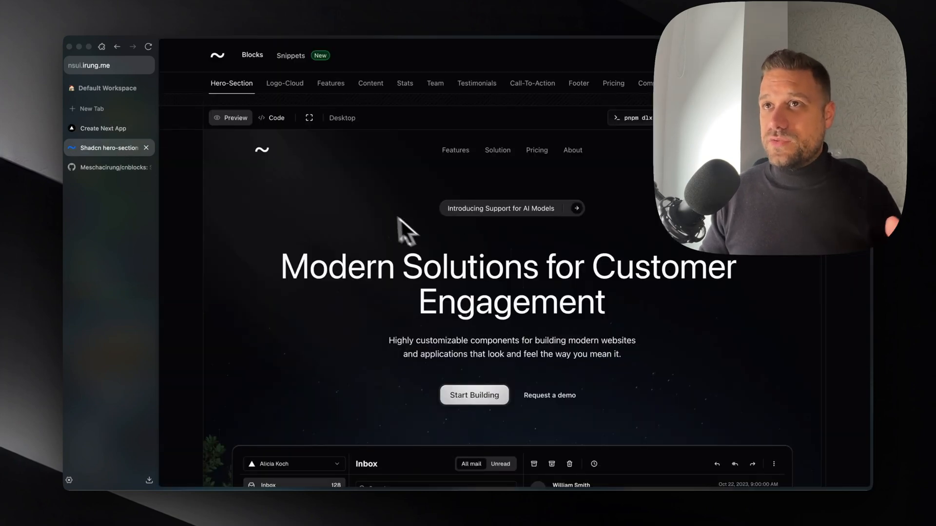
{"action": "left_click", "coordinate": [283, 83]}
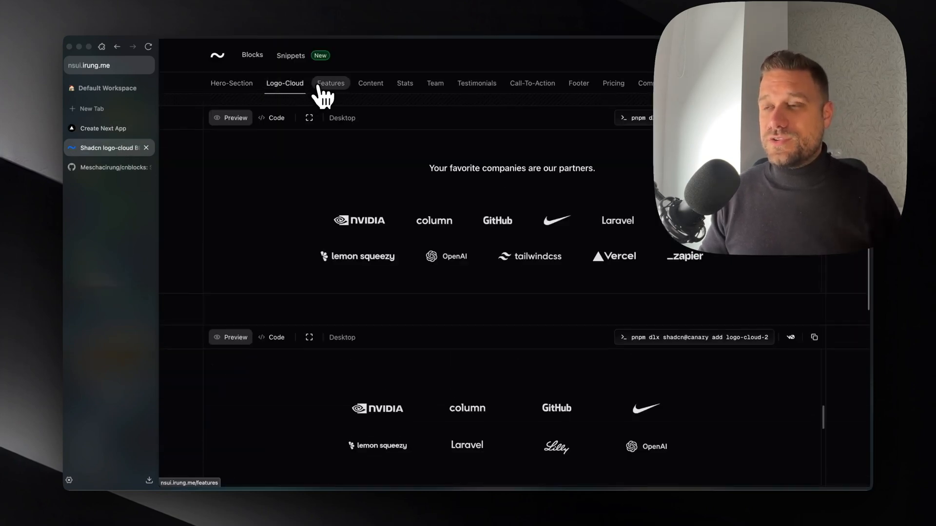
{"action": "left_click", "coordinate": [330, 83]}
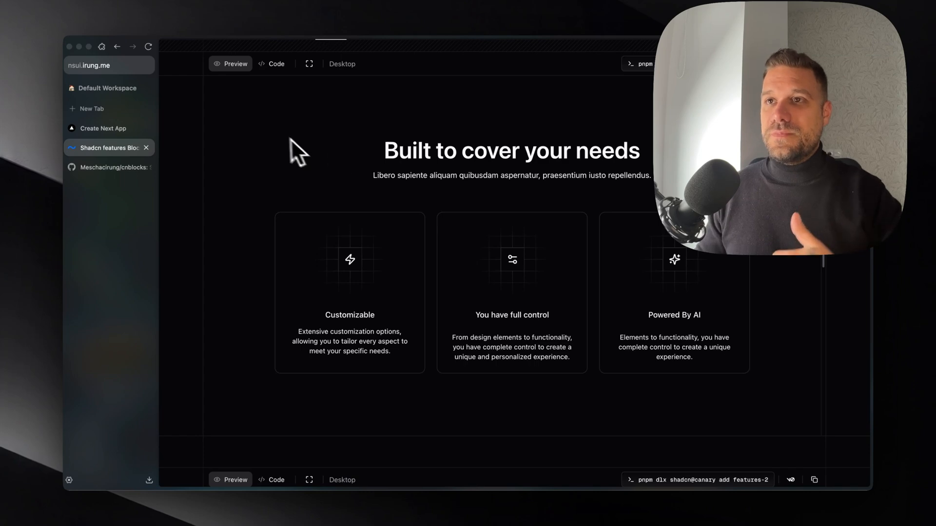
{"action": "mouse_move", "coordinate": [431, 222]}
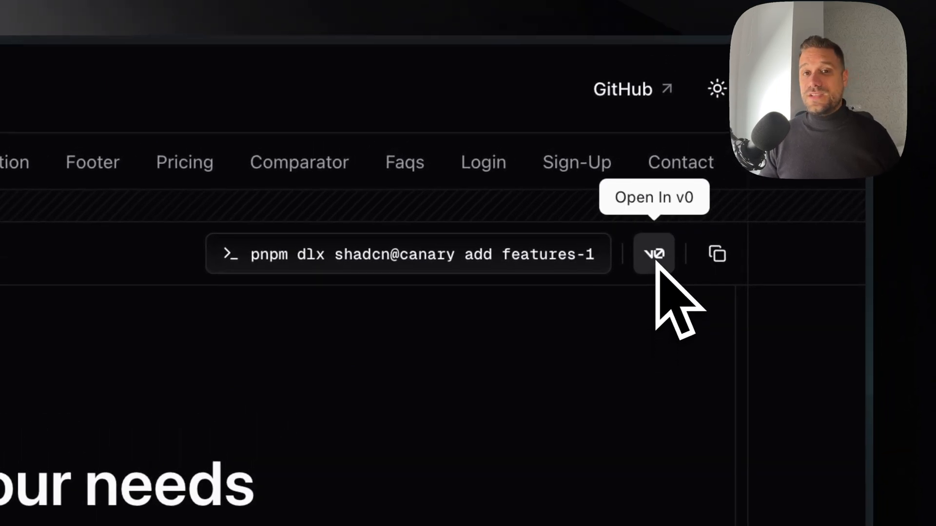
{"action": "left_click", "coordinate": [654, 254]}
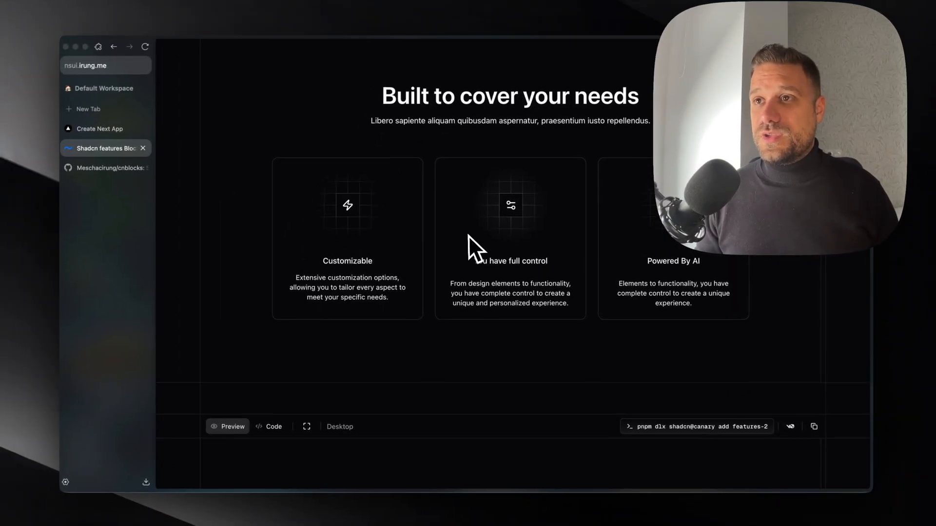